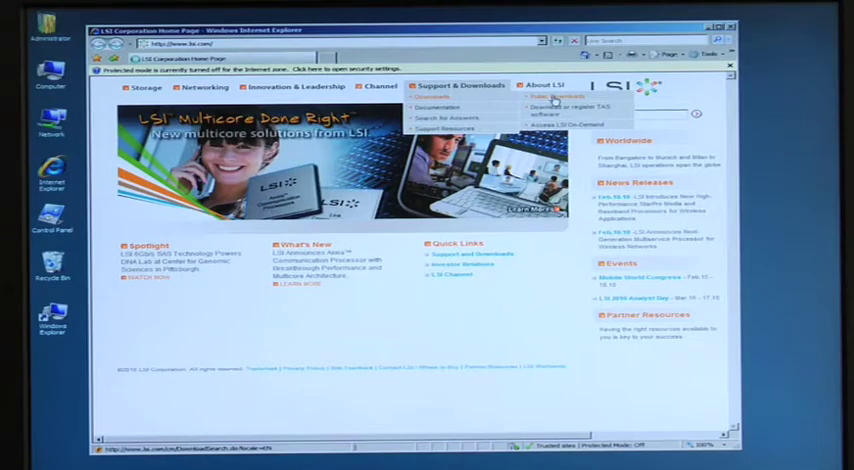
Open LSI Downloads and search for the 9200-8e product
click(435, 96)
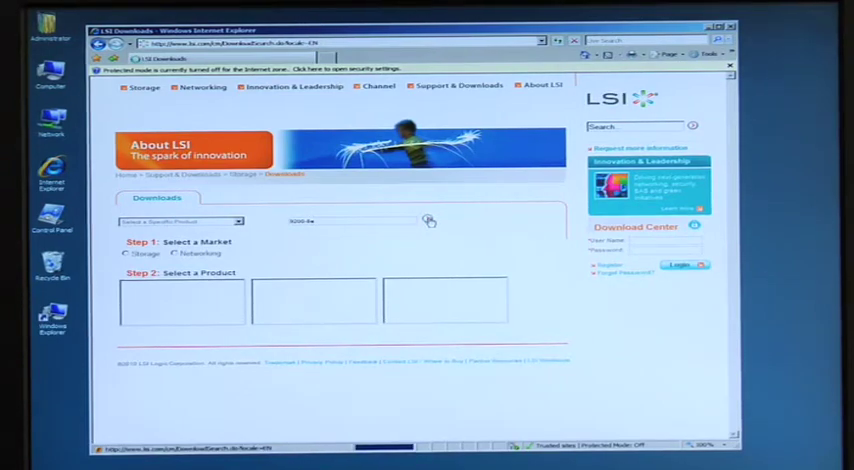
click(428, 220)
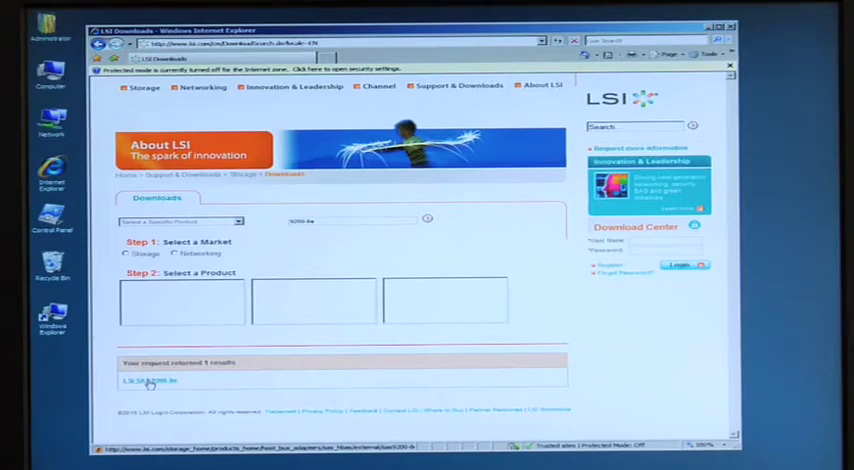
Open the LSI SAS 9200-8e product page and scroll down to its driver list
click(146, 381)
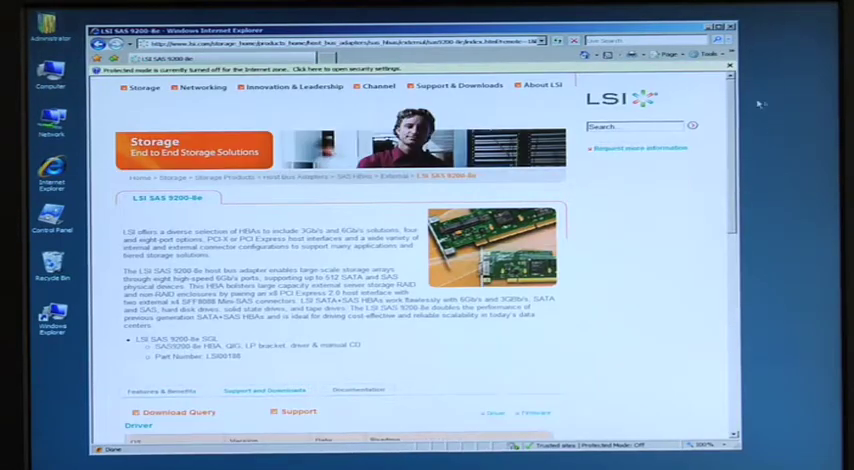
scroll(down, 3)
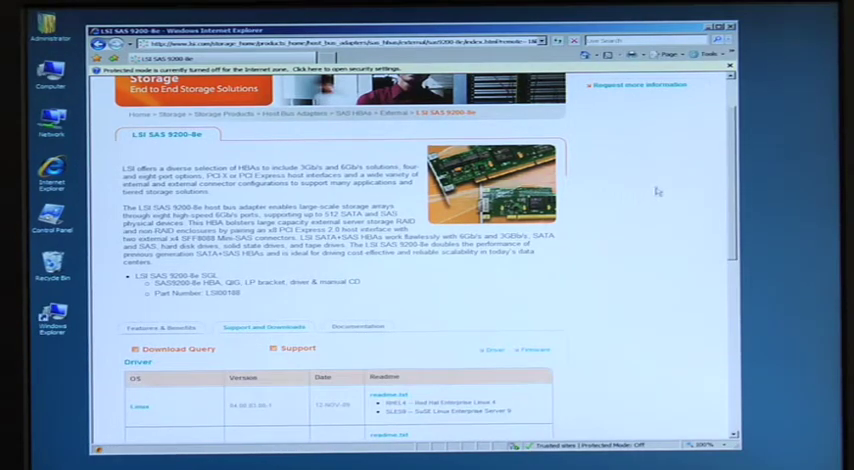
scroll(down, 3)
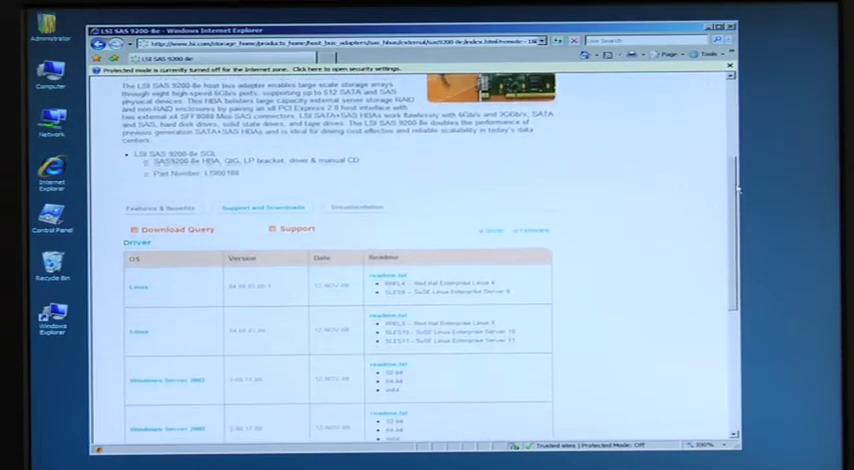
scroll(down, 3)
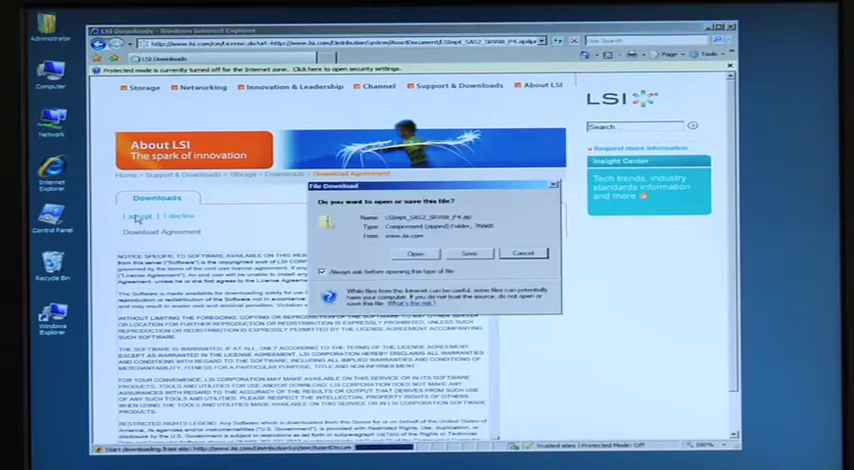
Save the LSImpt_SAS2_SRV08_P4.zip driver package to the computer
click(469, 252)
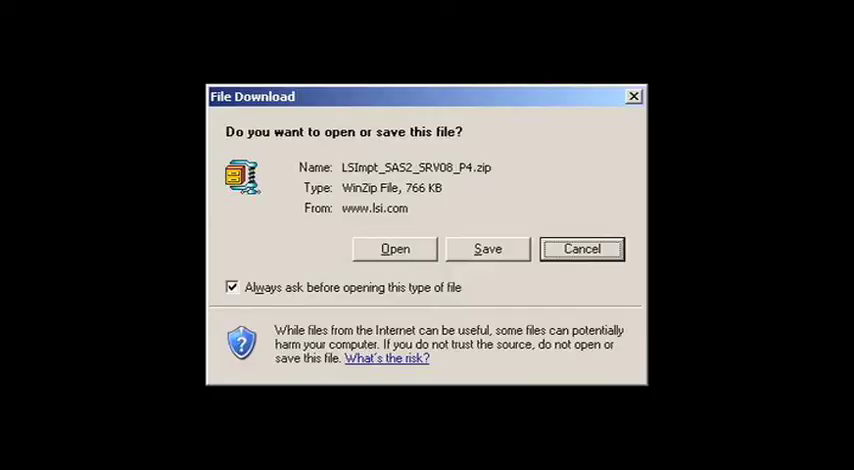
click(487, 249)
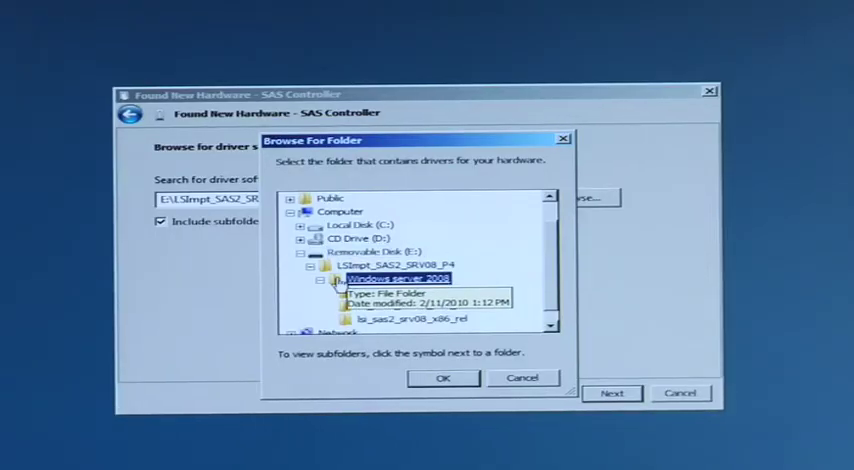
Install the LSI SAS2 2008 driver from the lsi_sas2_srv08_x86_rel folder
click(318, 275)
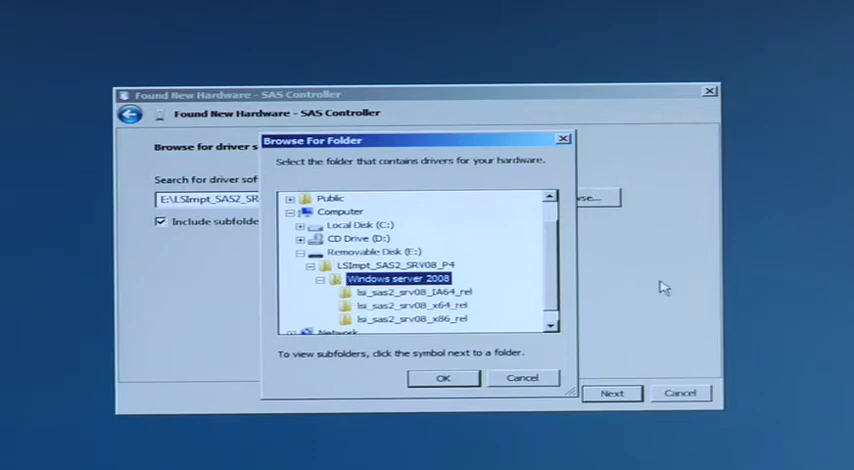
click(410, 318)
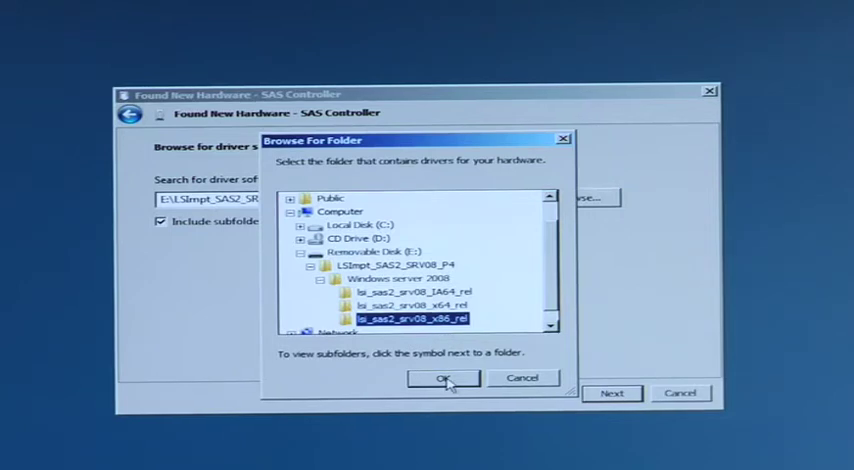
click(443, 378)
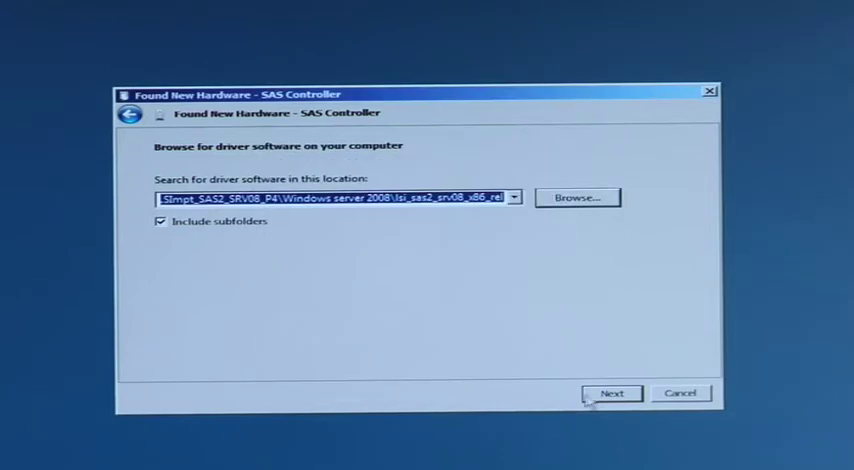
click(612, 392)
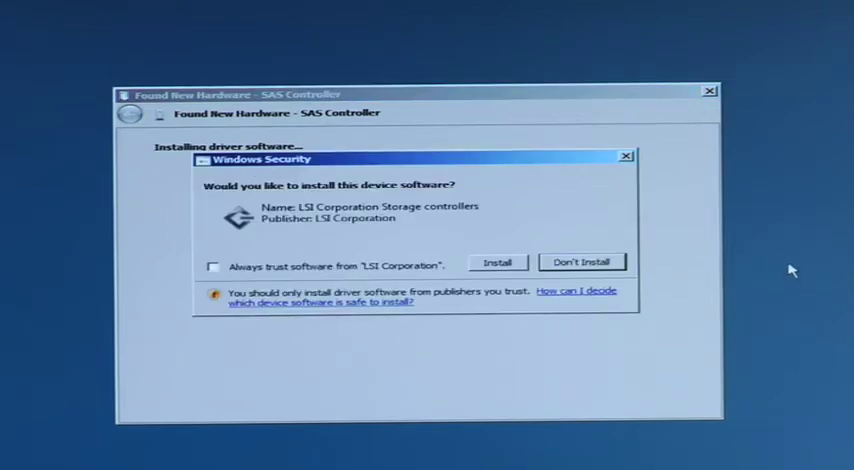
click(497, 262)
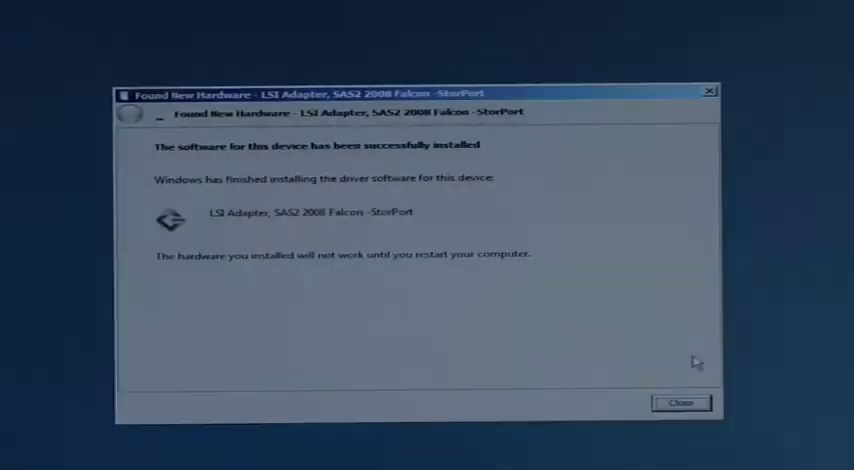